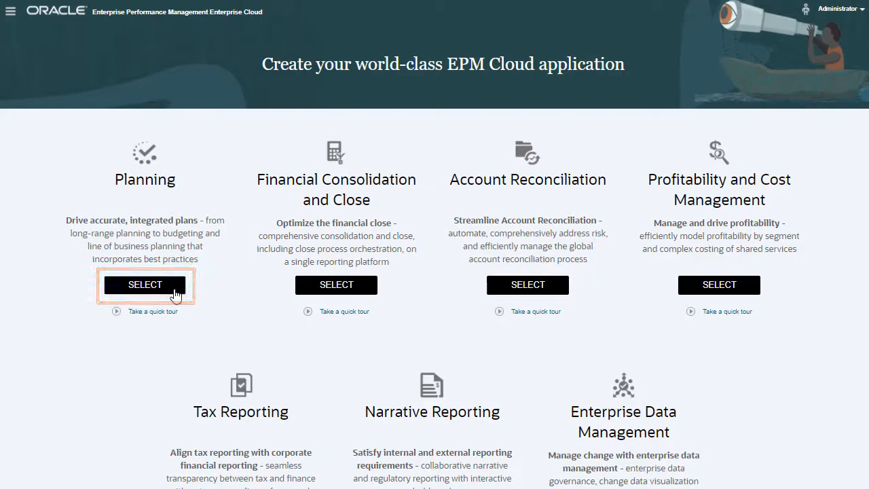
Choose Planning and start a brand-new application rather than a sample.
click(145, 284)
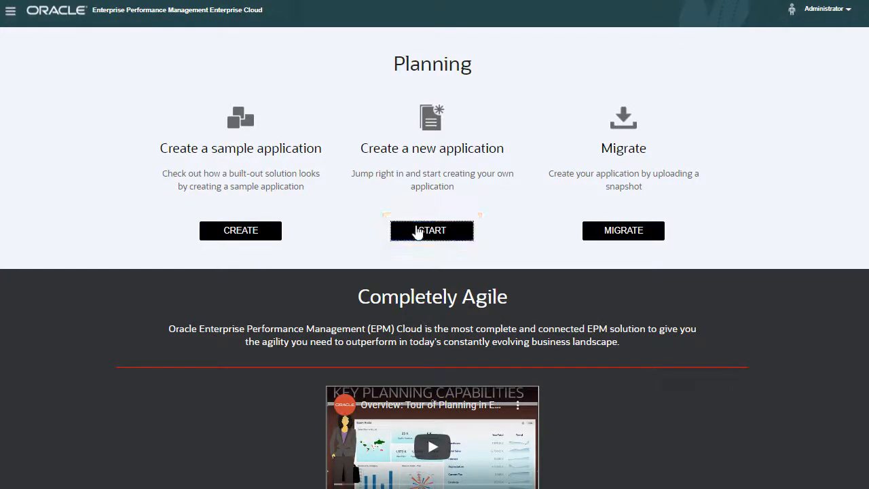
click(432, 231)
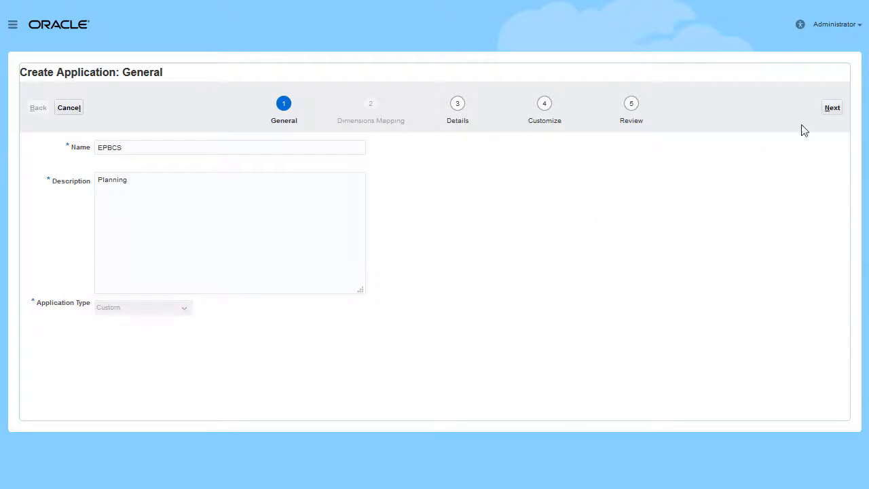
Set the end year to 2029 and enable rolling forecast and sandboxes.
click(832, 107)
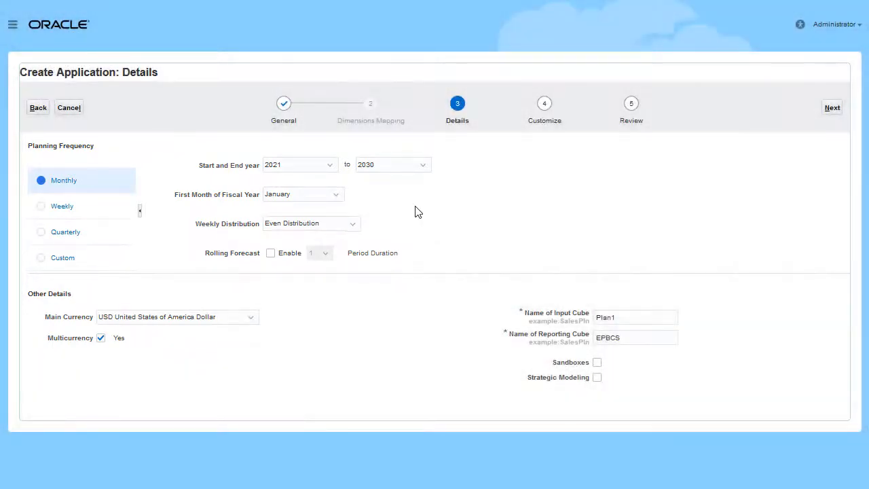
click(423, 164)
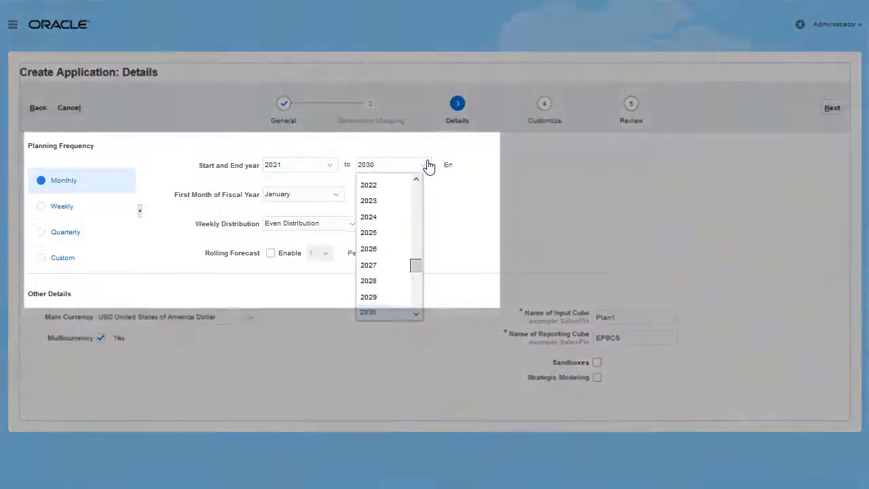
click(368, 296)
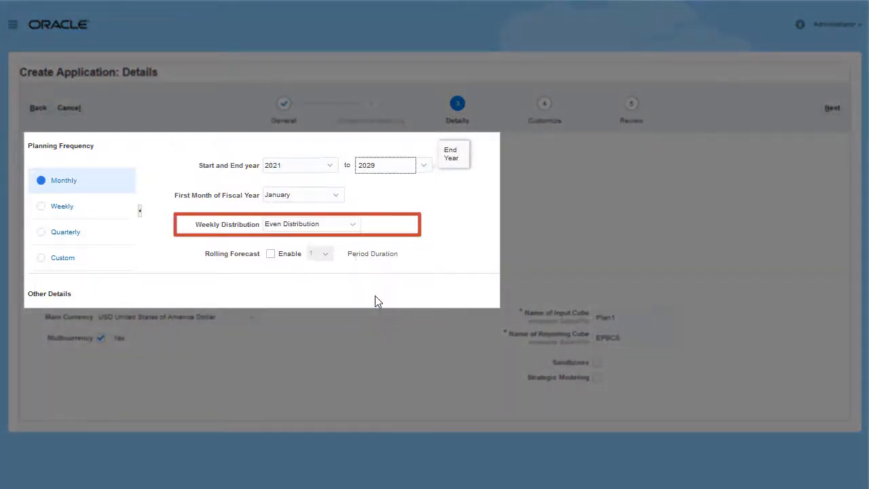
click(270, 253)
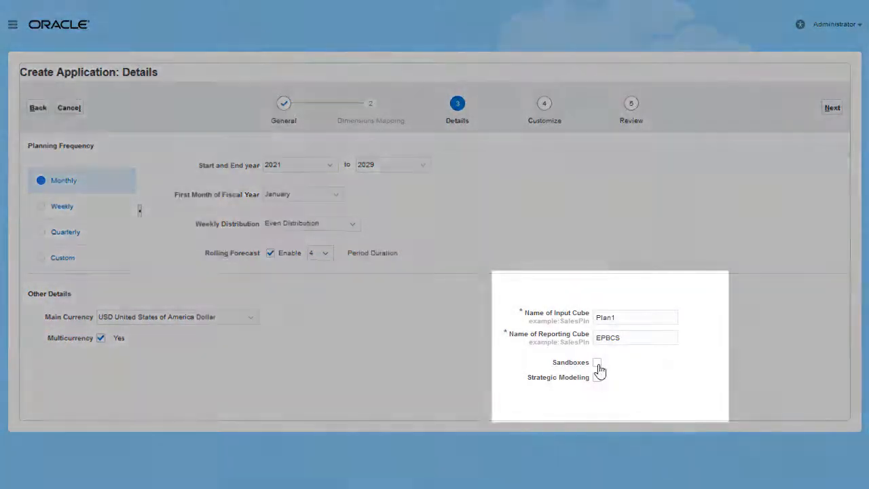
click(597, 362)
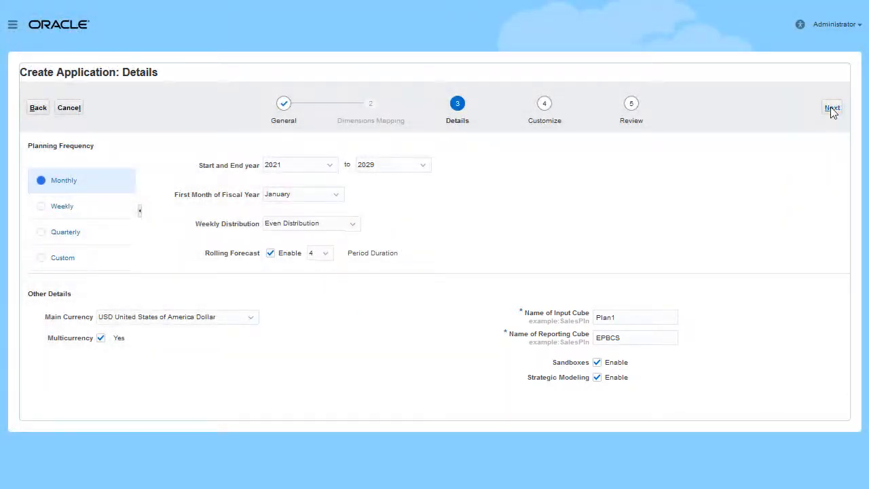
click(832, 107)
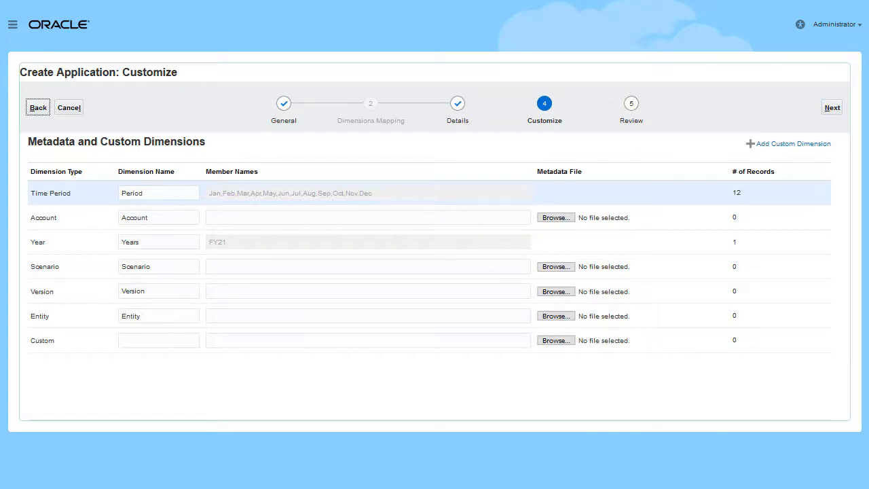
mouse_move(838, 127)
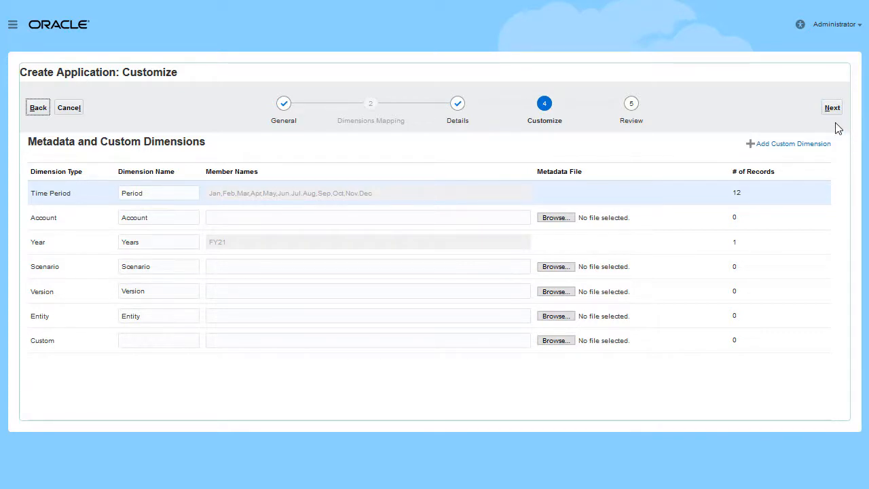
Review the summary and create the EPBCS application.
click(832, 107)
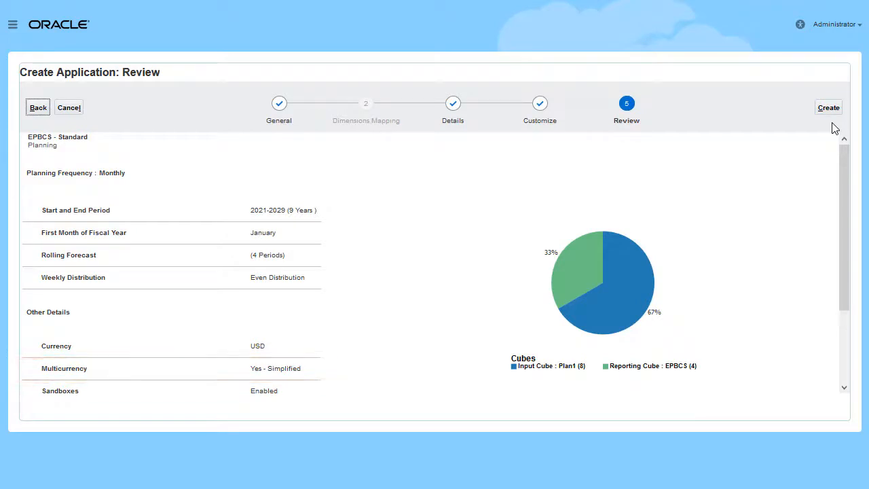
click(829, 108)
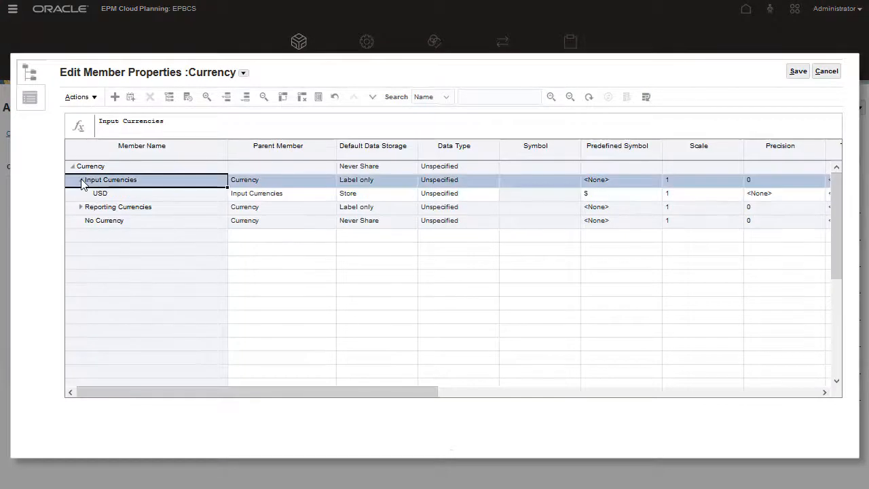
Select Input Currencies and expand Reporting Currencies in the Currency member editor.
click(115, 97)
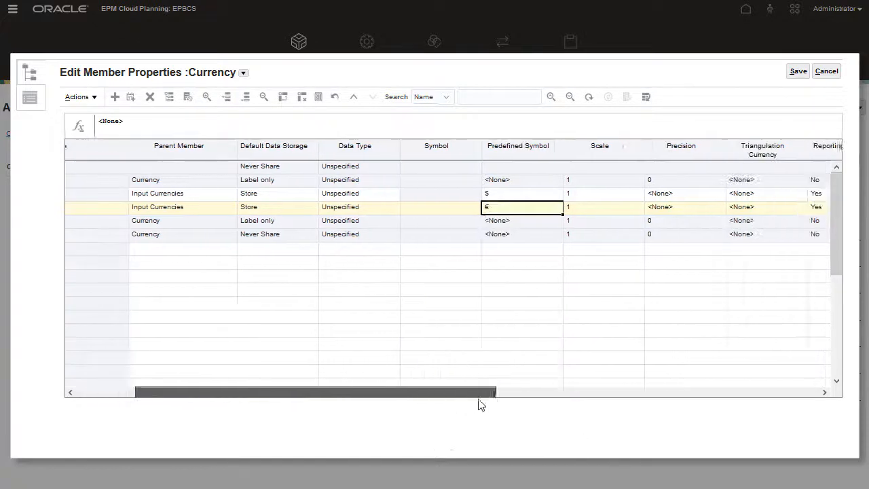
scroll(right, 3)
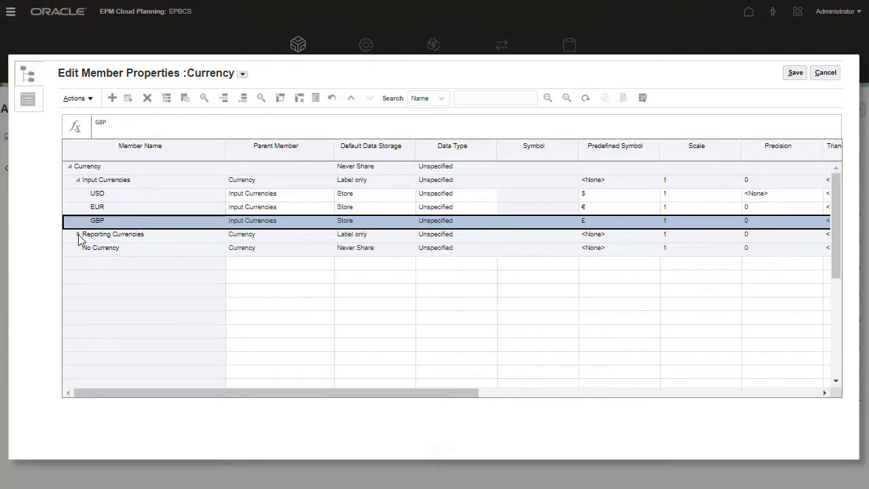
click(77, 234)
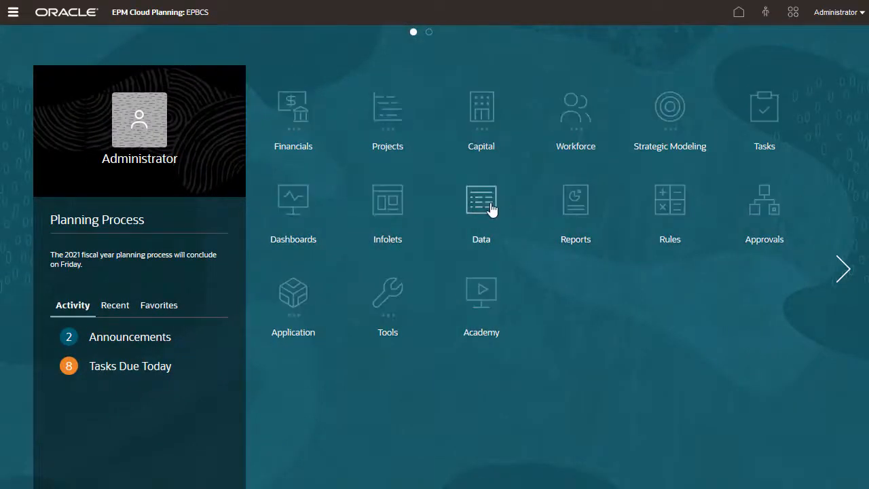
View the Exchange Rates to USD form, close it, and save the rate template.
click(481, 200)
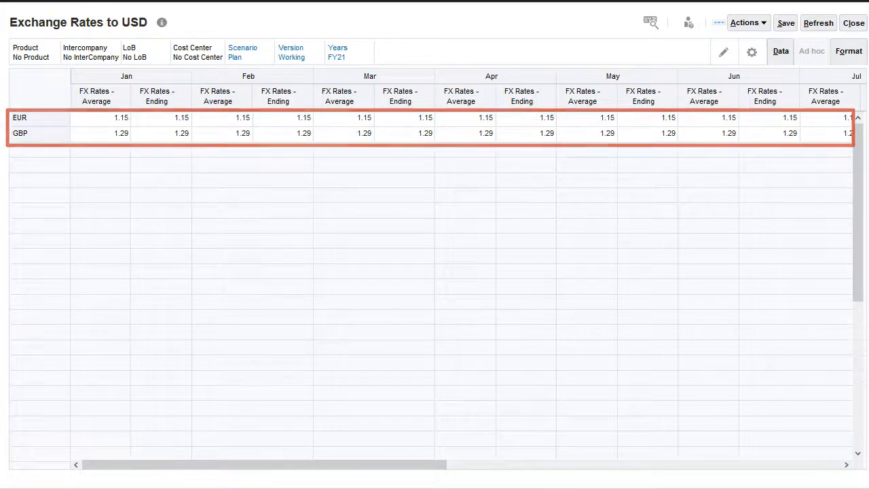
click(854, 23)
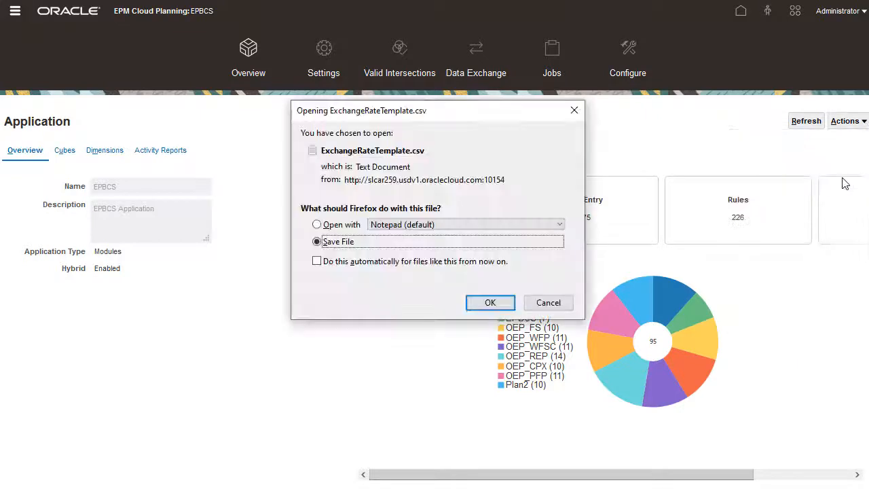
click(15, 11)
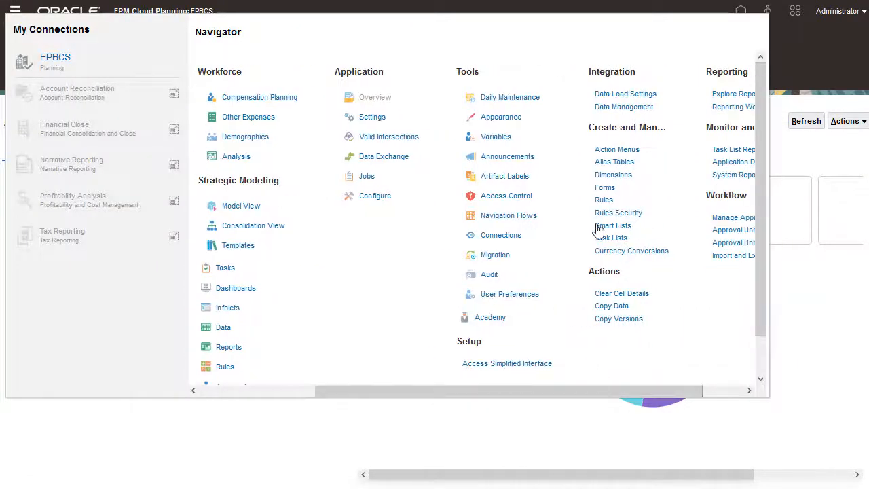
Edit Enter Expenses in Financials - Planbook - Expense, toggling Calculate Currencies run-after-save, and finish.
click(604, 187)
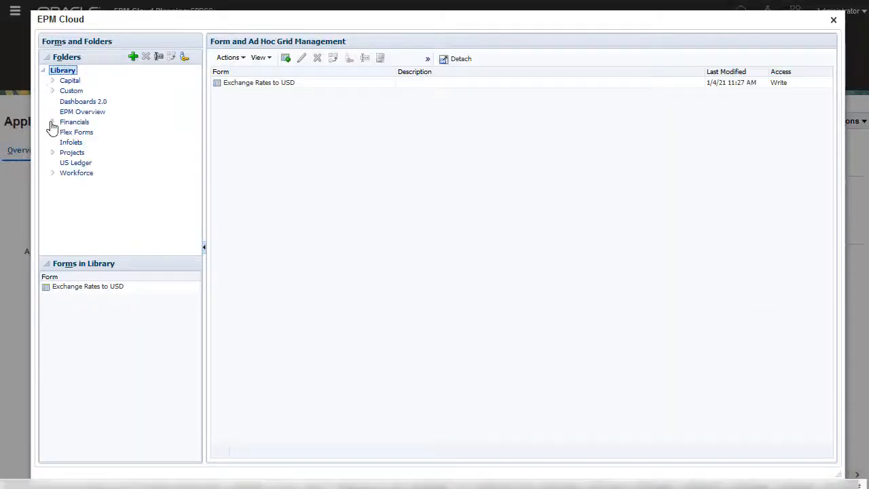
click(74, 121)
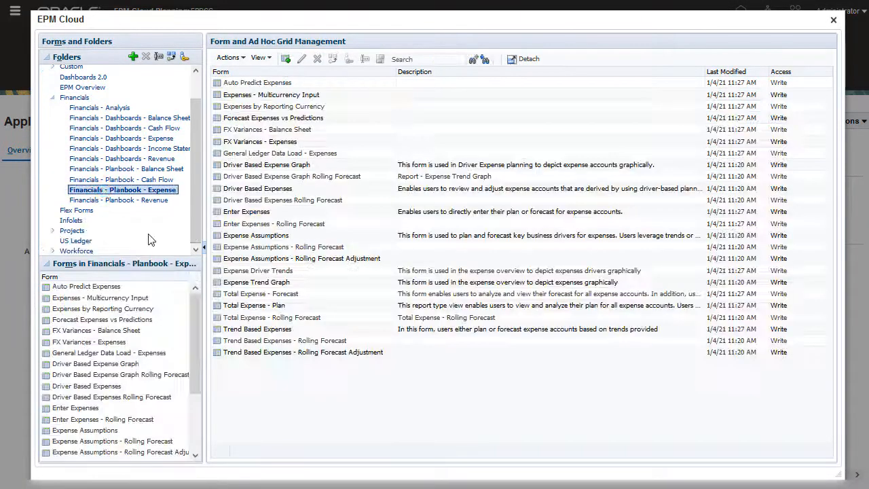
double_click(246, 211)
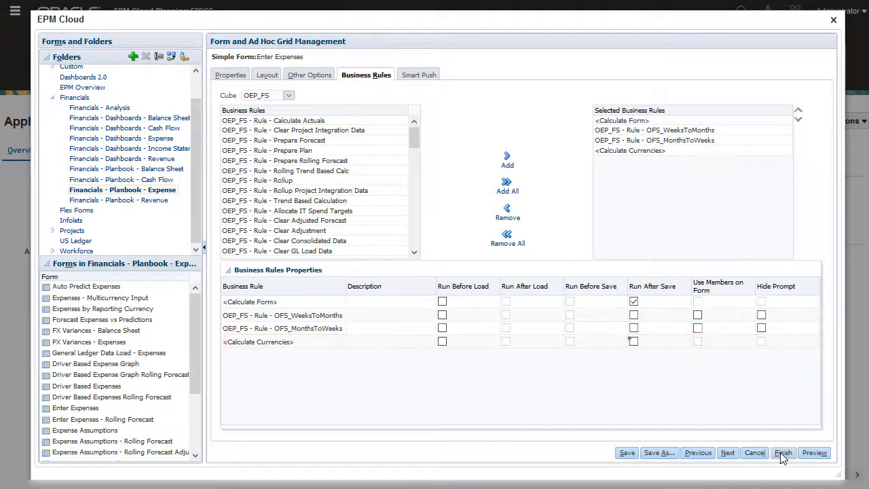
click(634, 341)
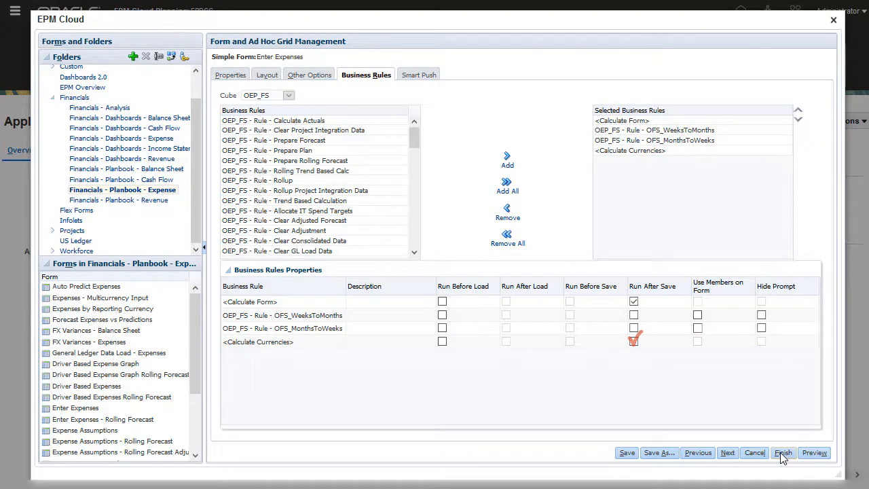
click(634, 342)
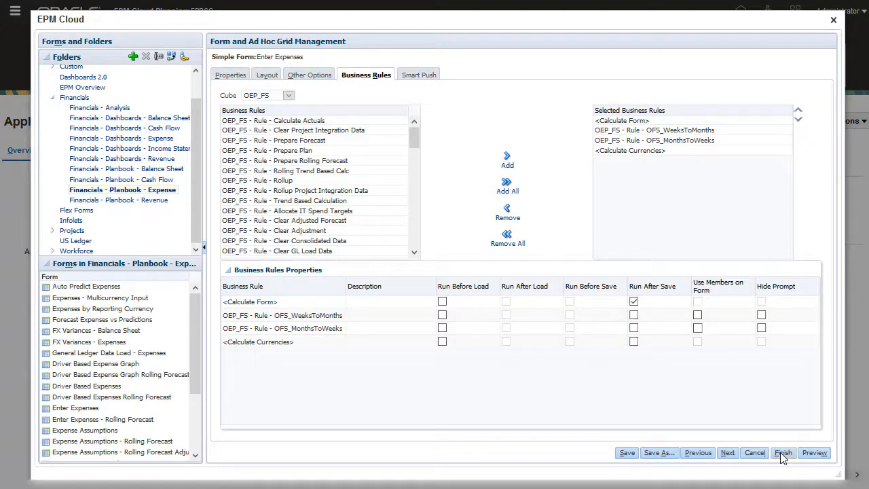
click(784, 453)
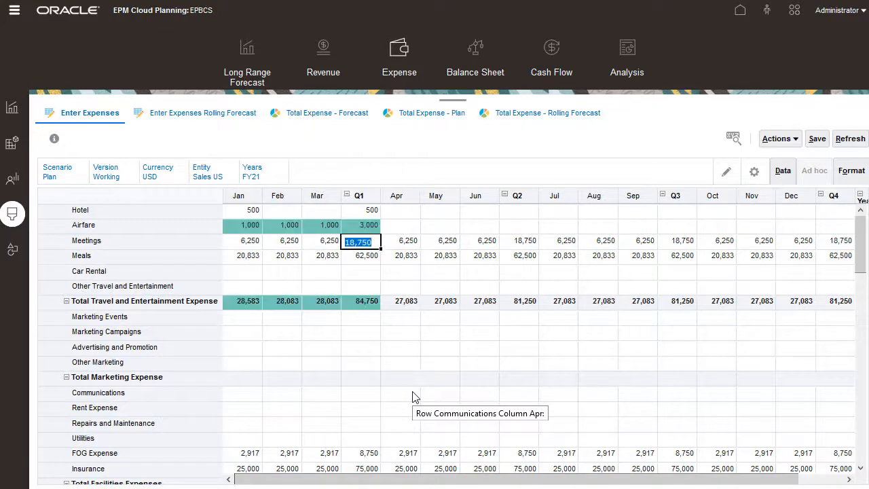
mouse_move(826, 223)
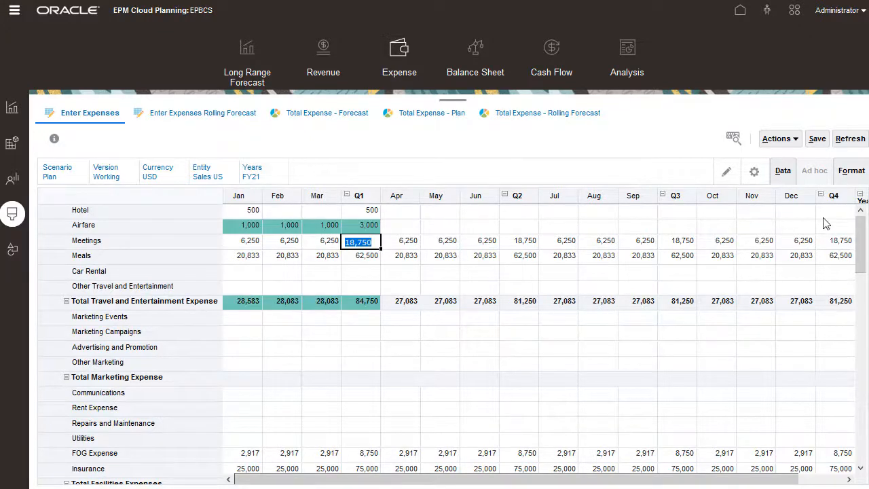
Run Calculate Currencies - Enter Expenses from the form's business rules and dismiss the success message.
click(780, 139)
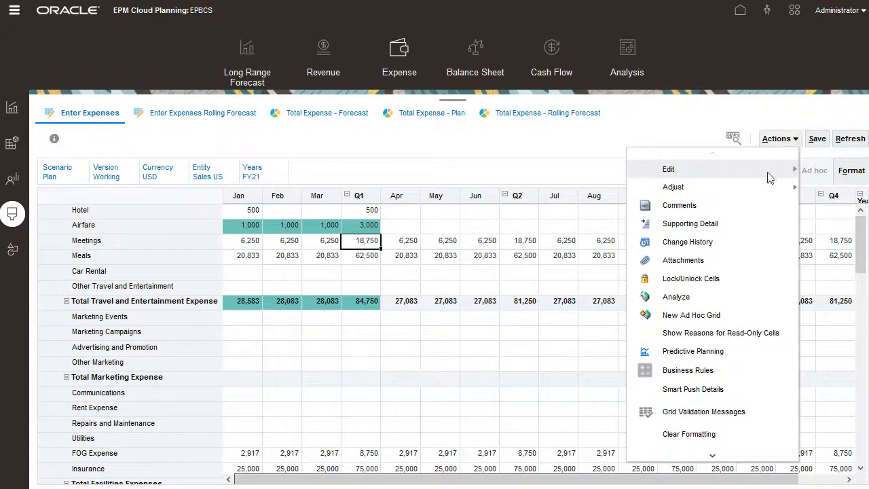
click(688, 370)
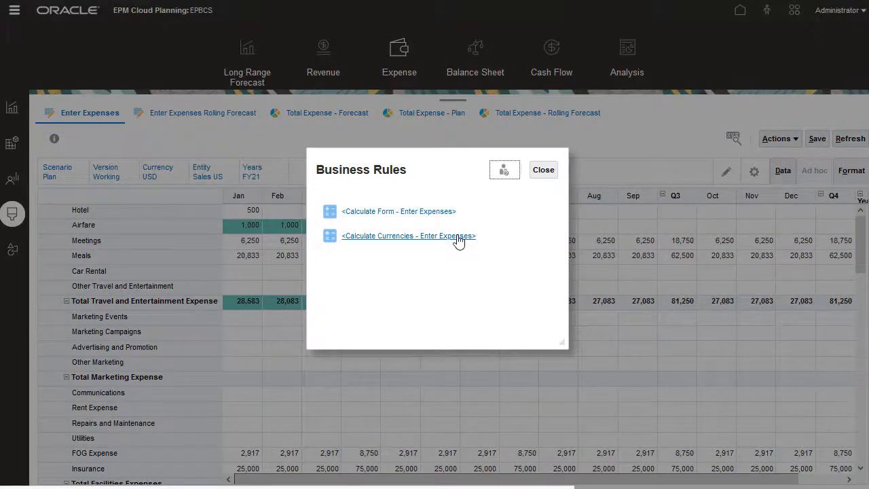
click(408, 235)
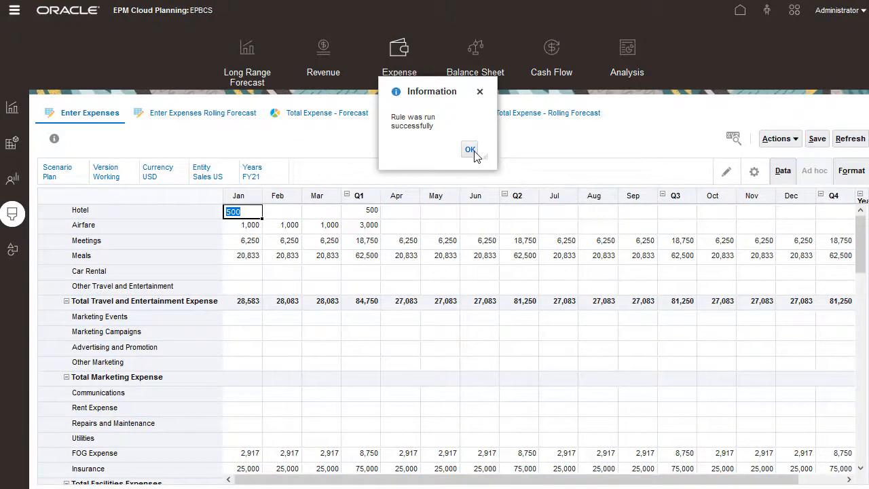
click(470, 149)
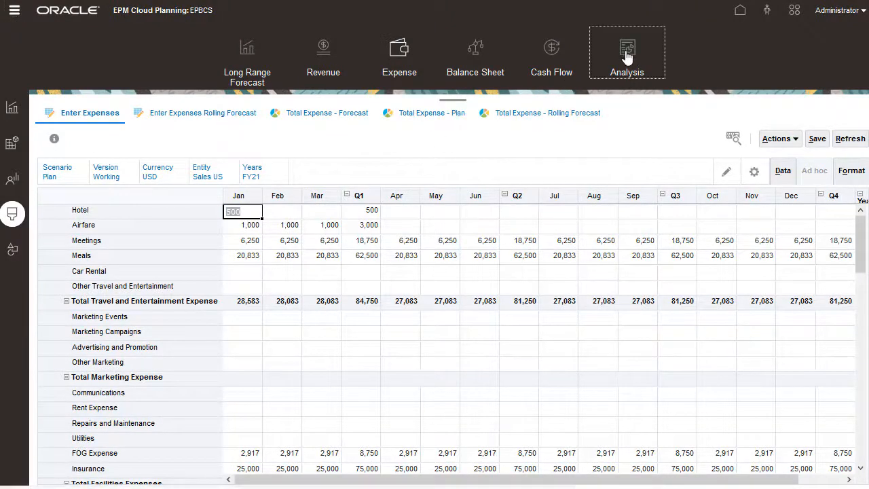
Open Expense - Plan, switch Reporting Currency to EUR_Reporting, then close the report.
click(627, 58)
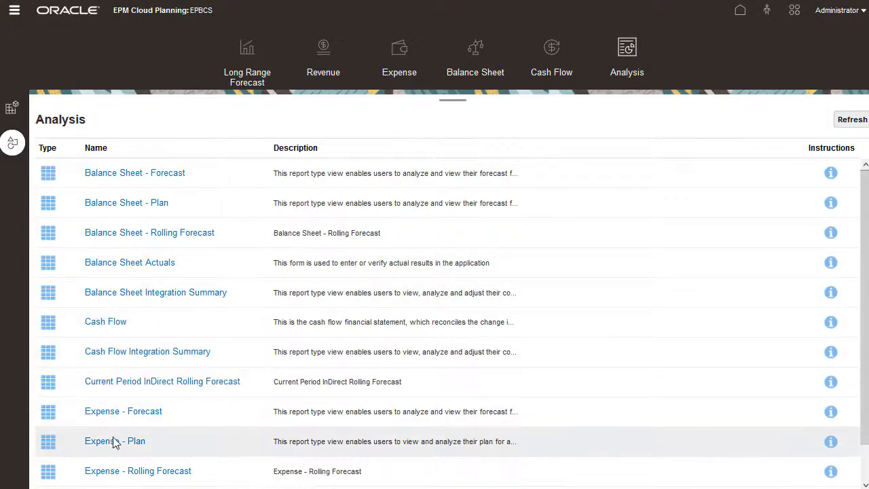
click(114, 441)
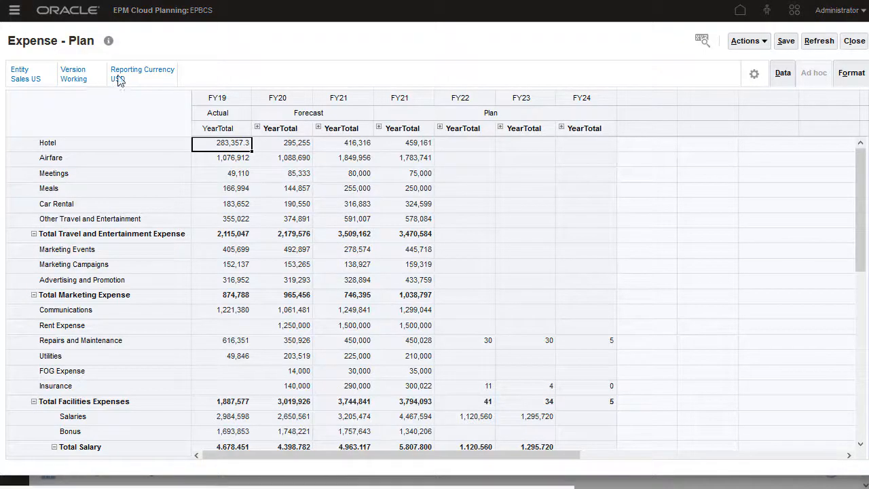
click(142, 74)
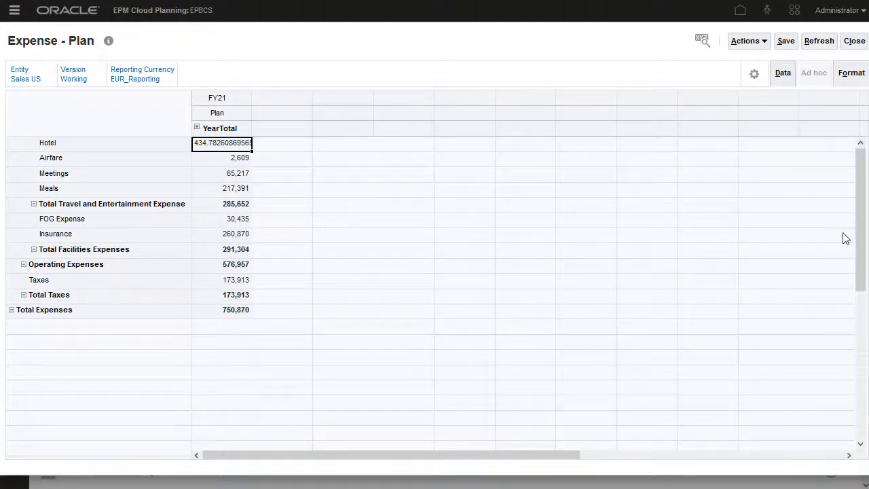
click(854, 41)
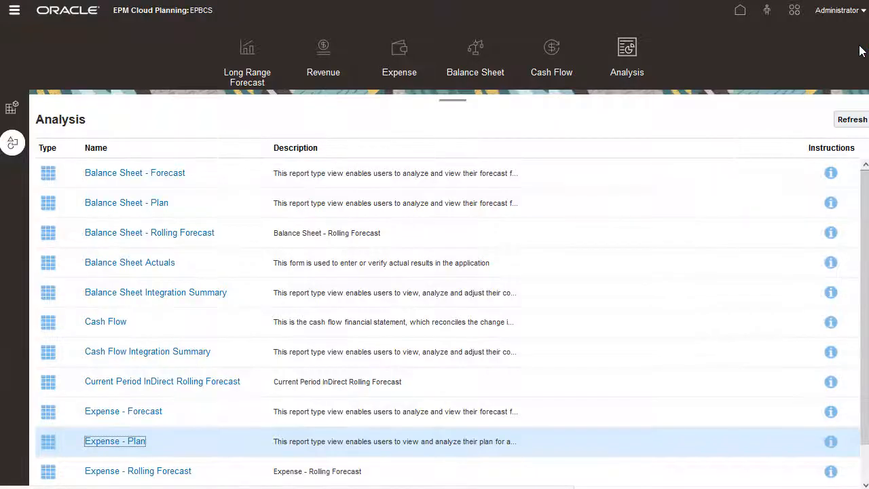
Open Currency Conversions from the Navigator and save the ConvAll script for FY21 OEP_Plan.
click(14, 10)
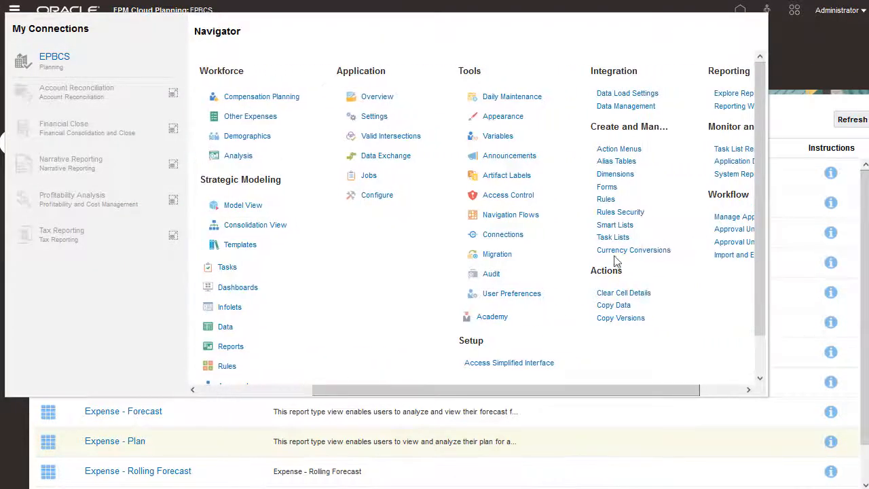
click(633, 250)
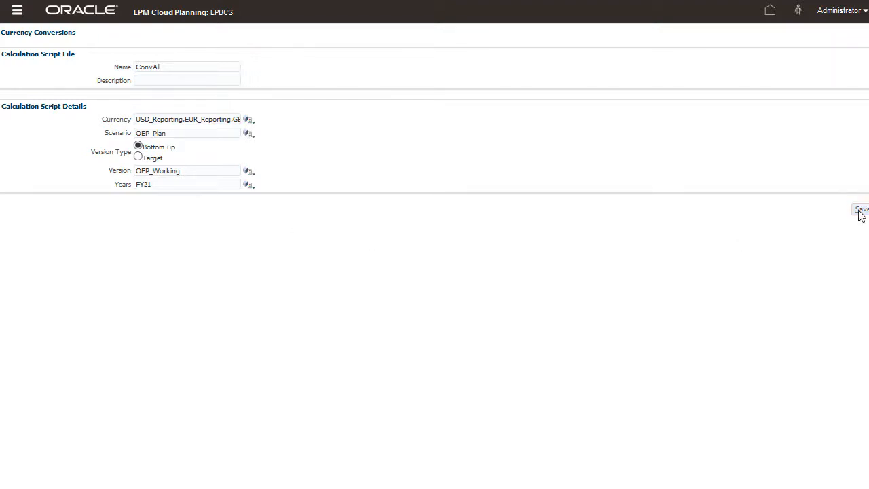
click(862, 209)
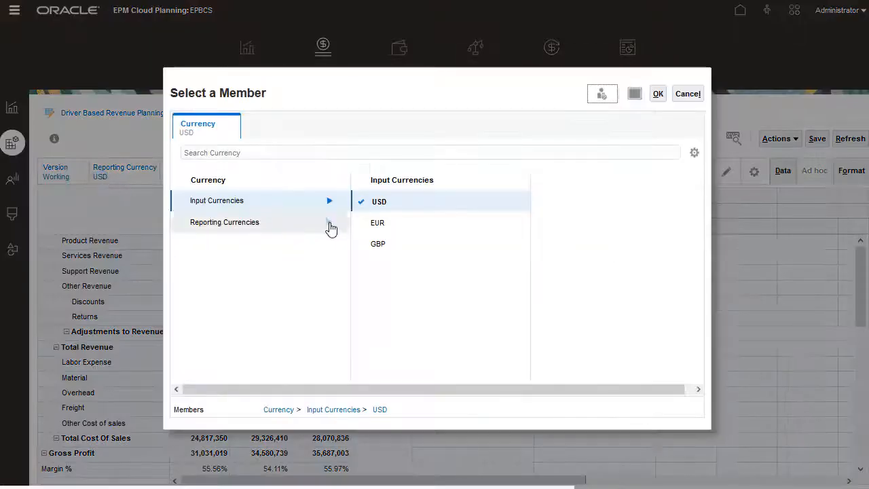
Pick EUR_Reporting in the revenue form's member selector, then reopen it for another currency.
click(658, 93)
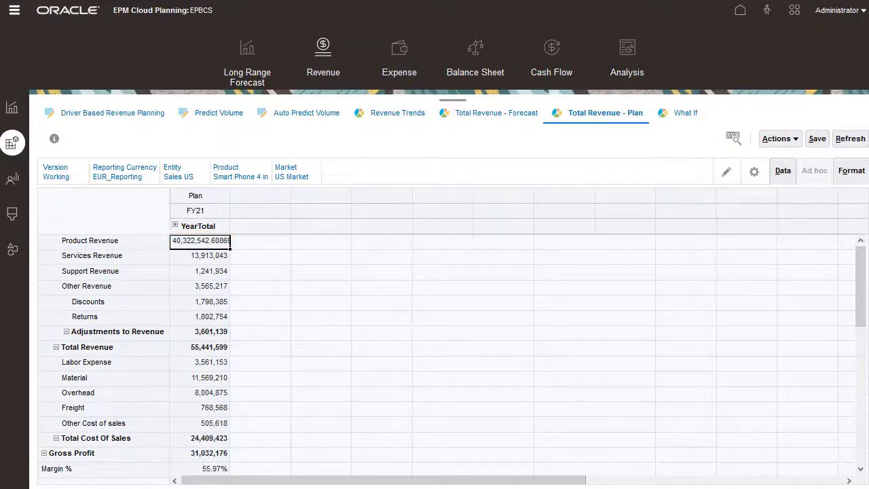
click(124, 172)
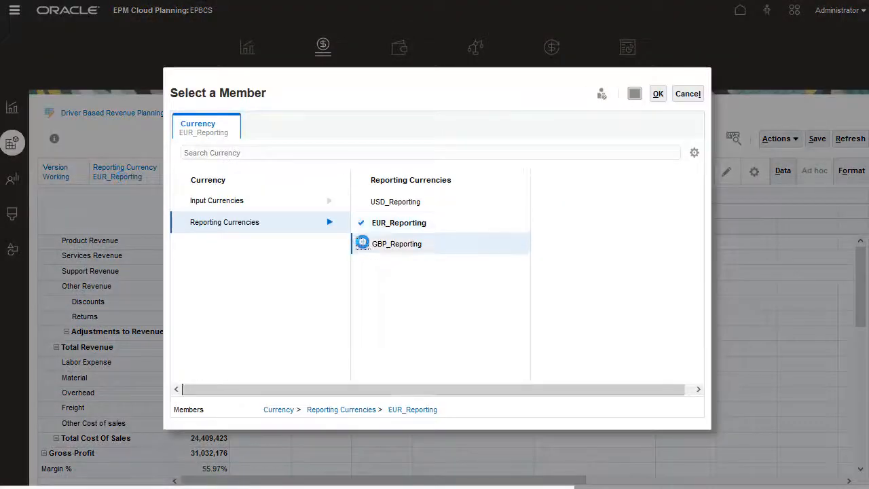